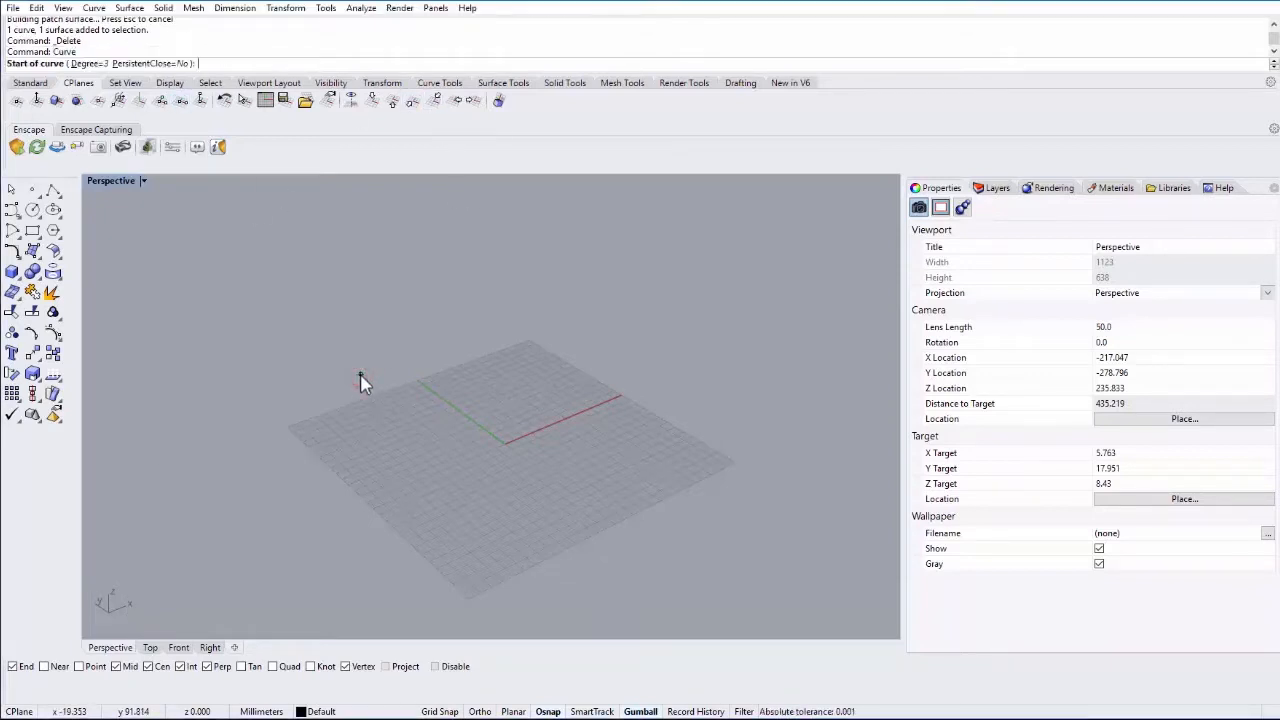
Sketch three connected control-point curves meeting end to end as the boundary edges
left_click(456, 412)
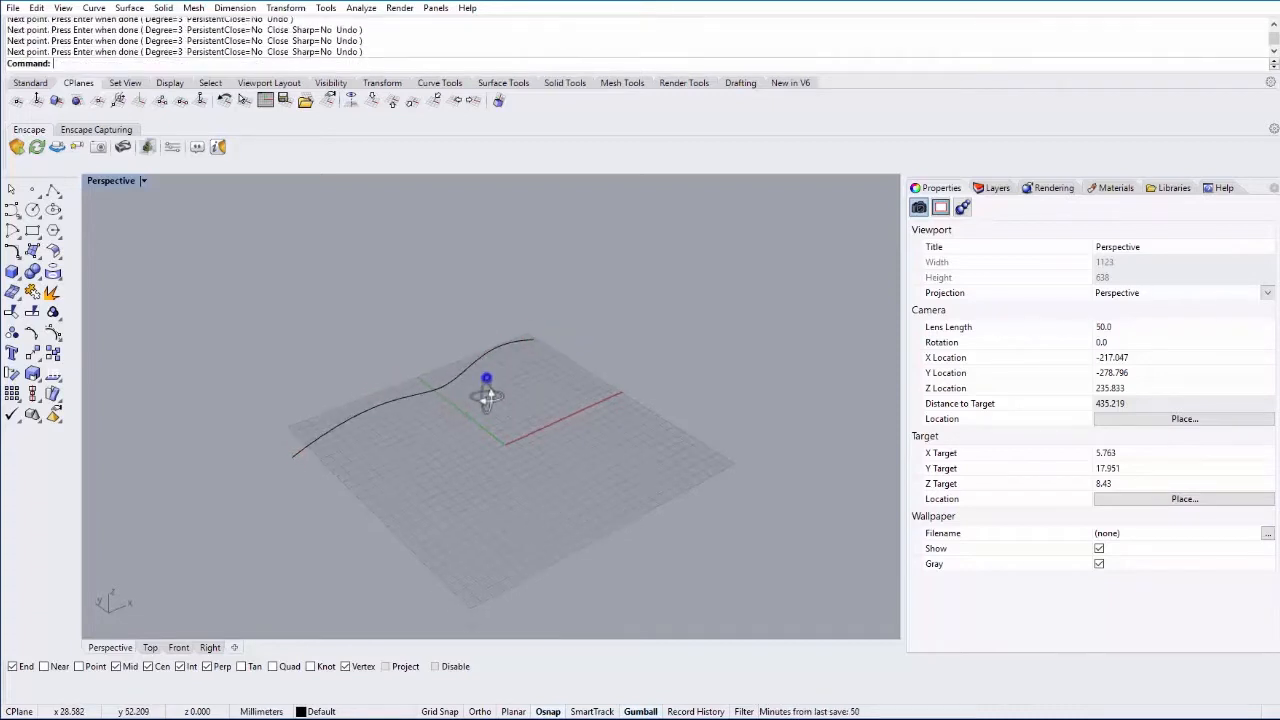
left_click(554, 330)
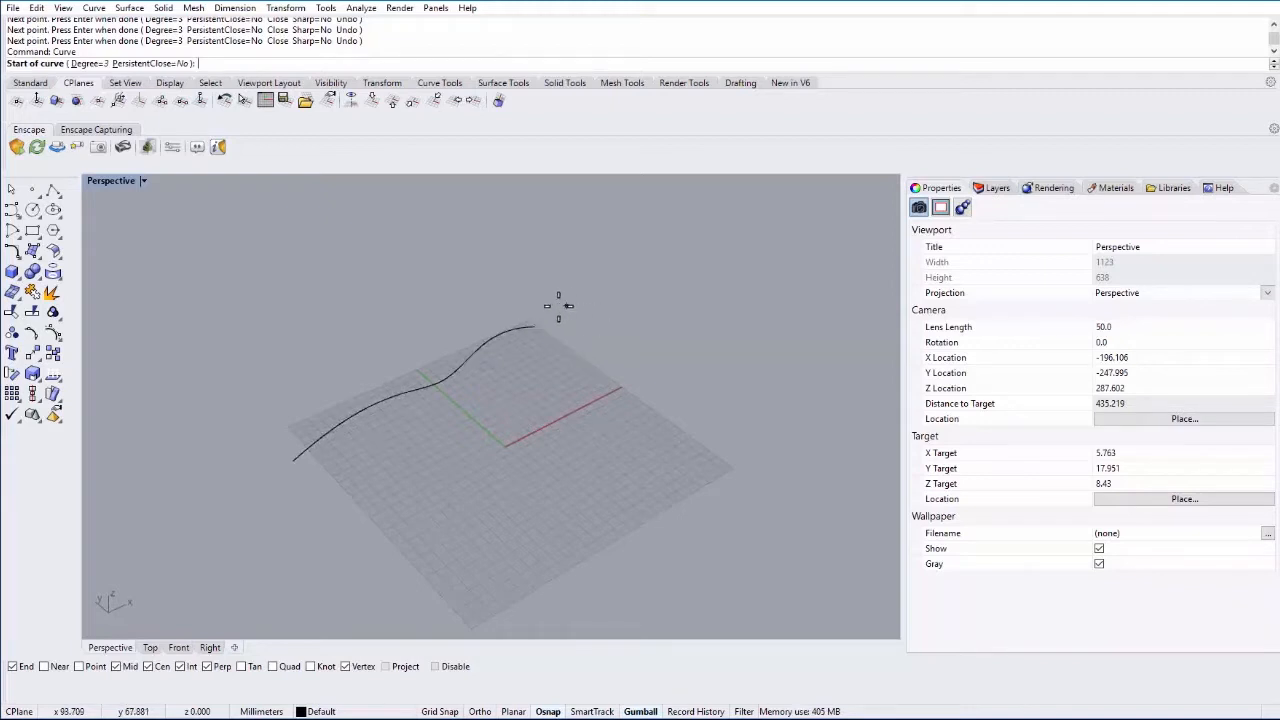
mouse_move(556, 332)
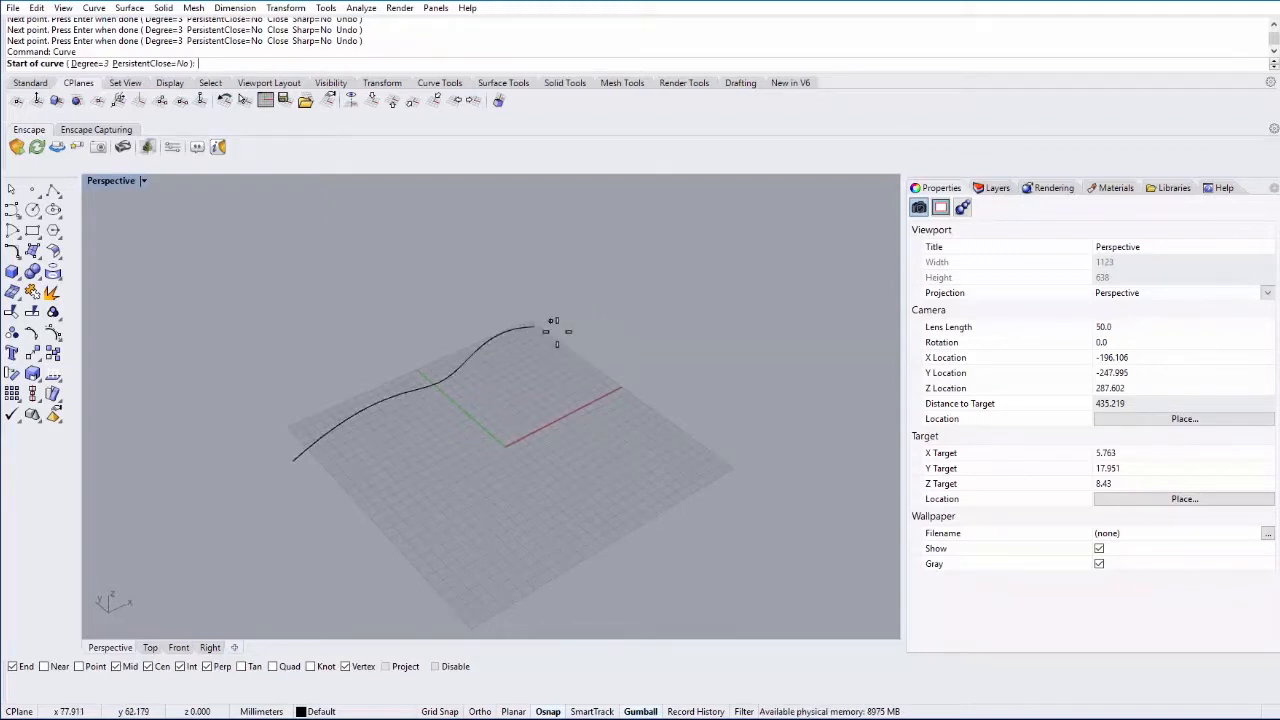
left_click(536, 324)
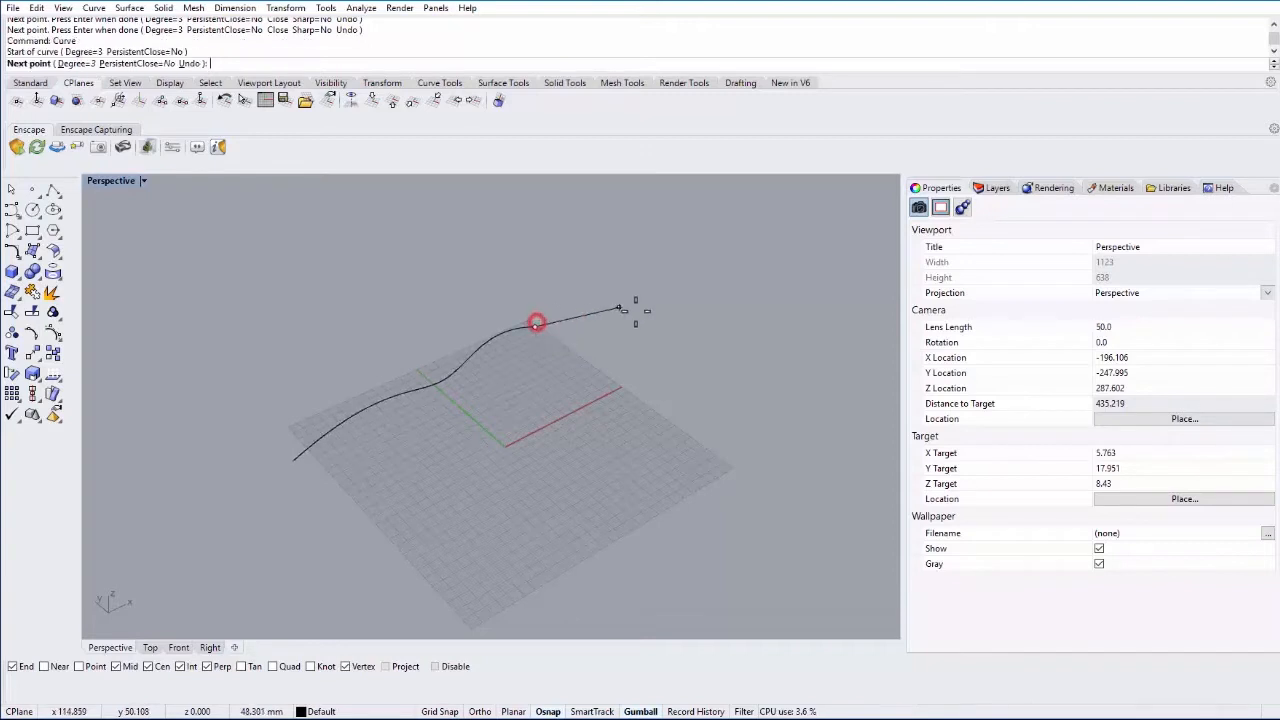
left_click(694, 432)
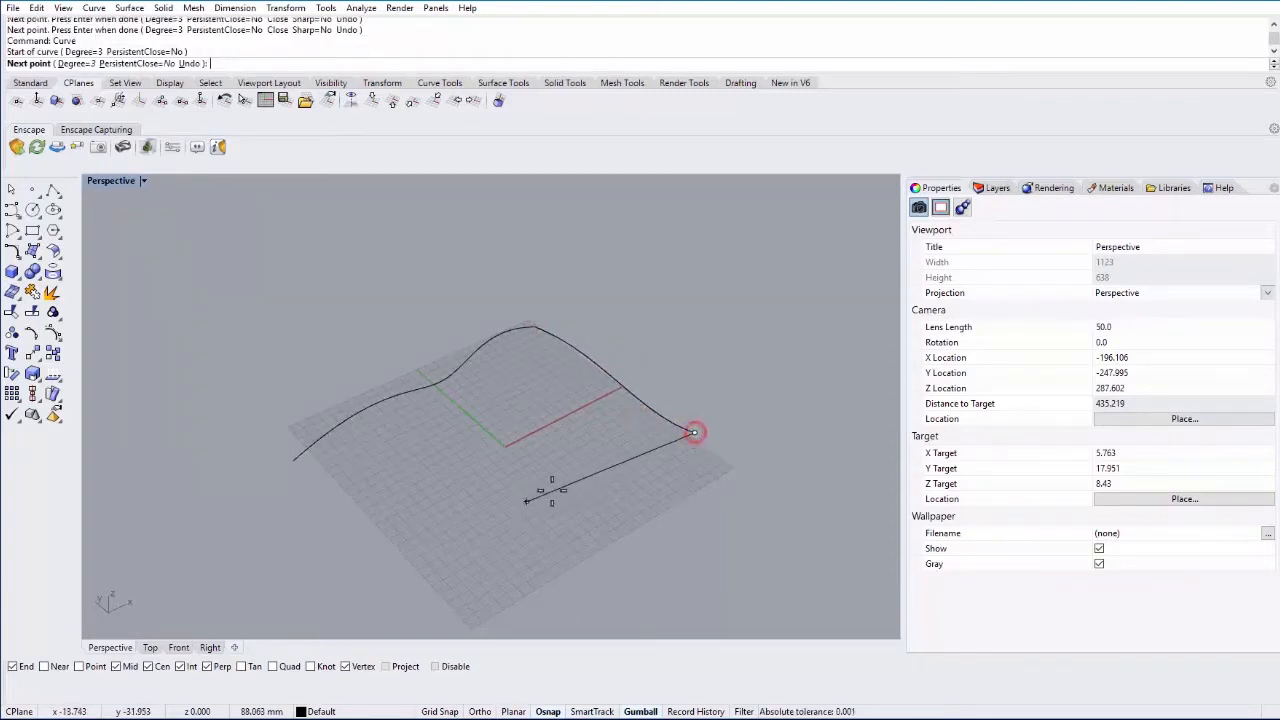
left_click(392, 590)
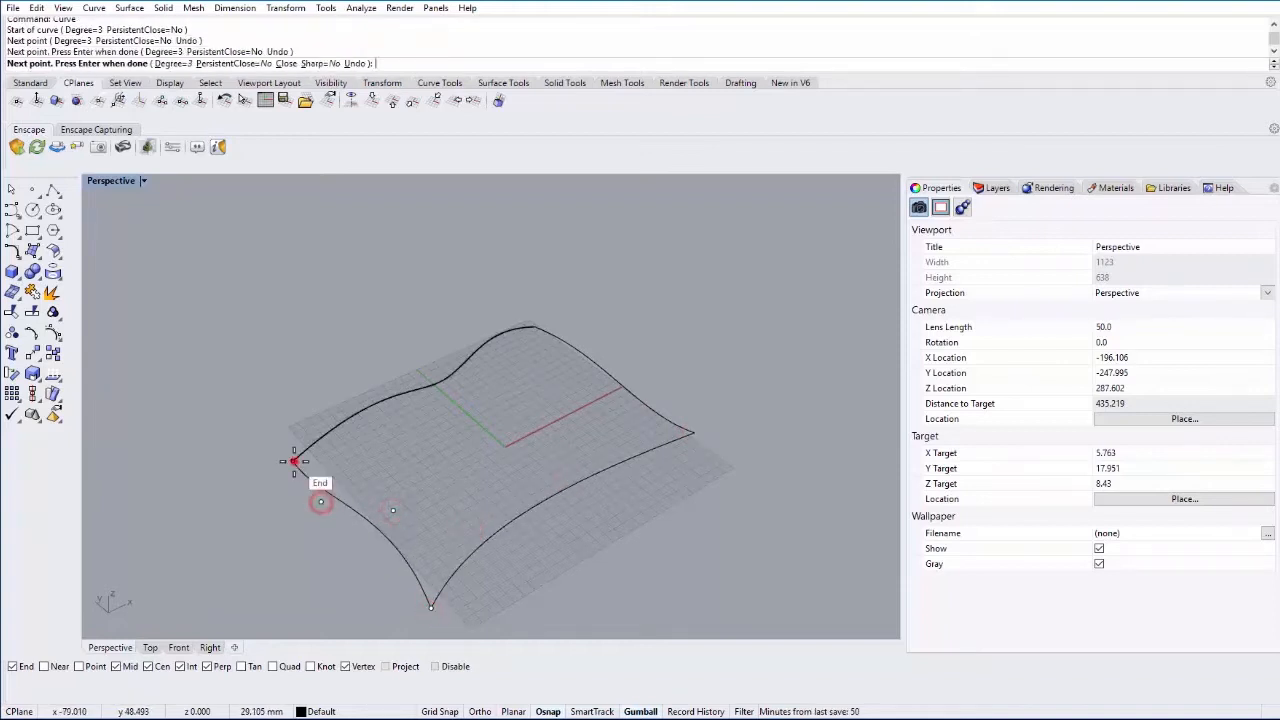
key("Enter")
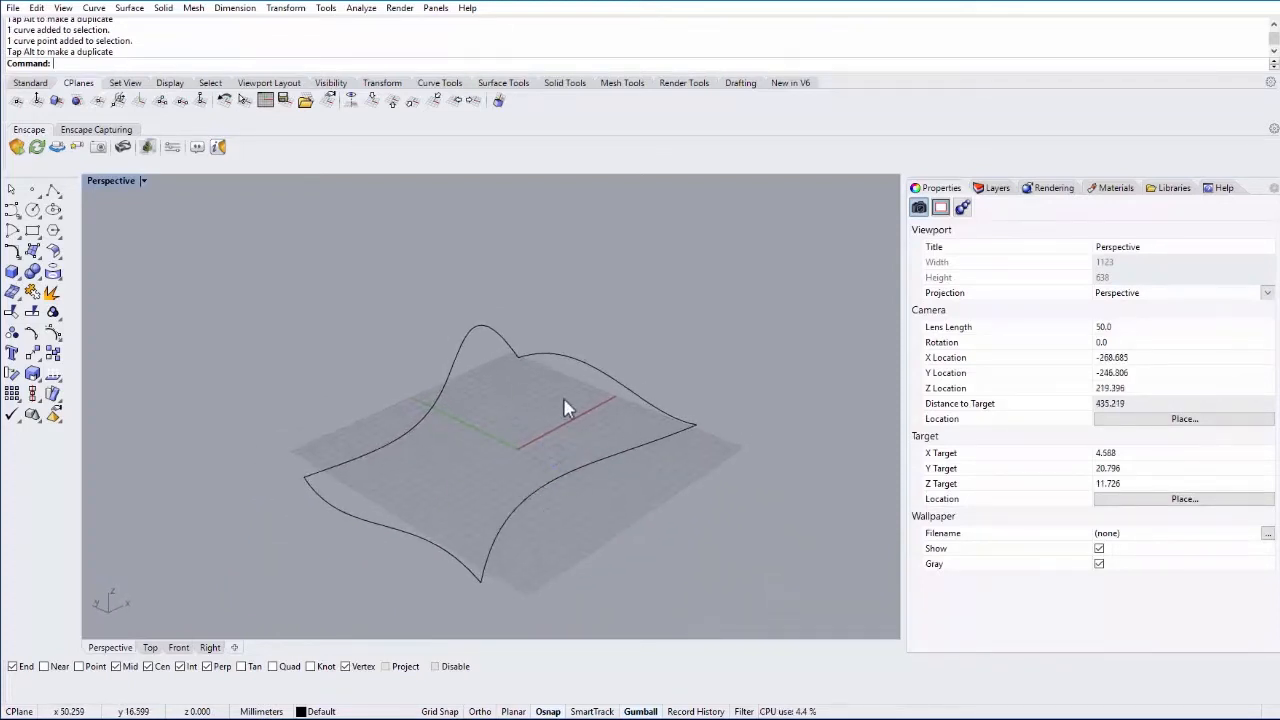
Build a Curve Network surface from the four boundary curves
left_click(128, 8)
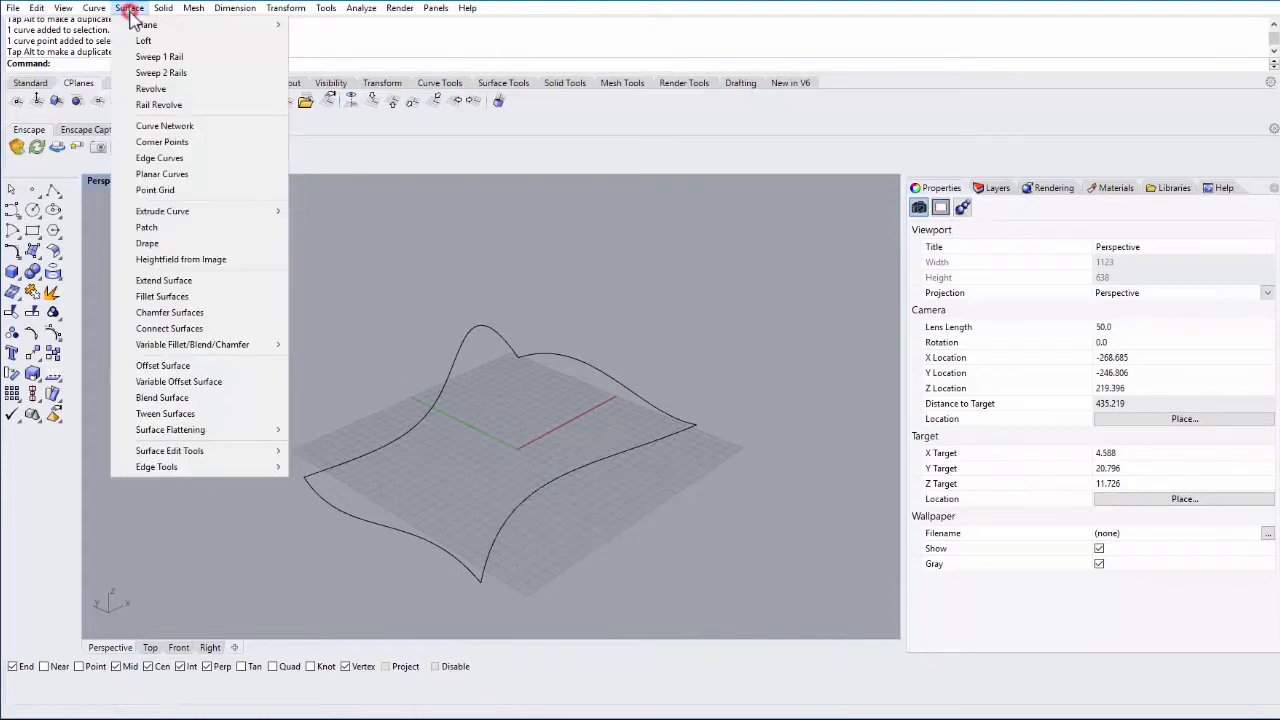
left_click(164, 124)
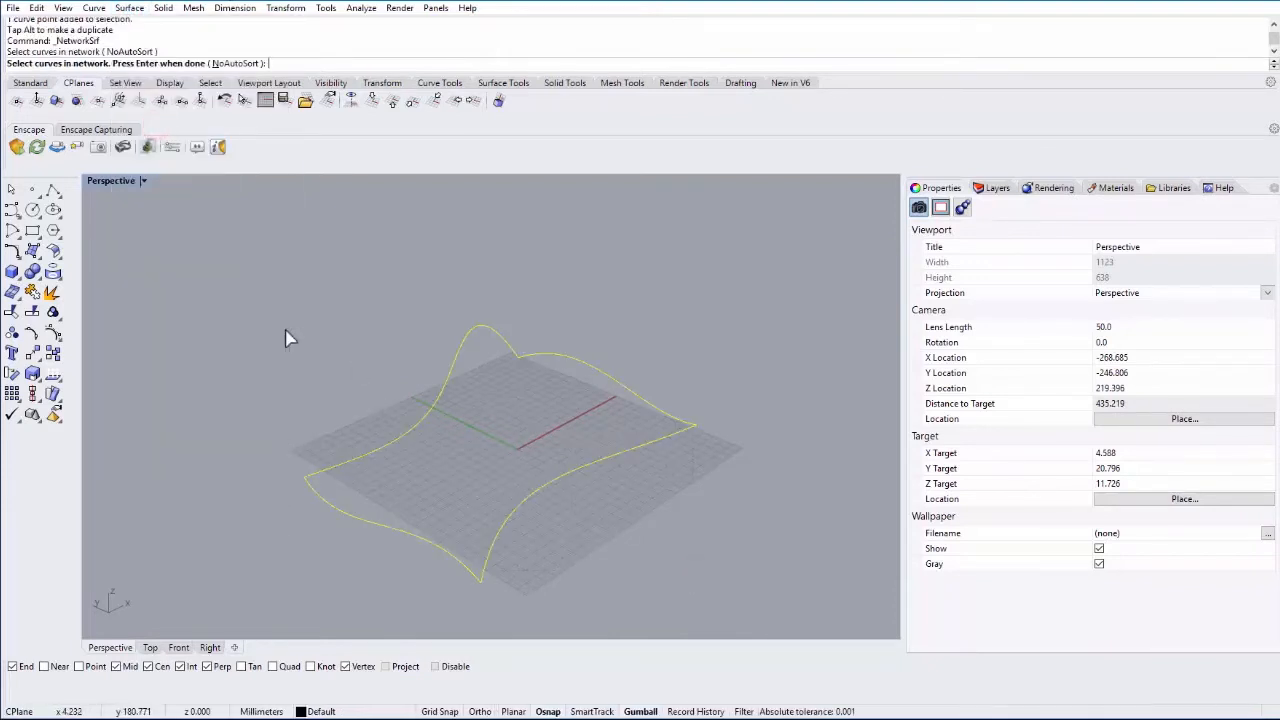
key("Enter")
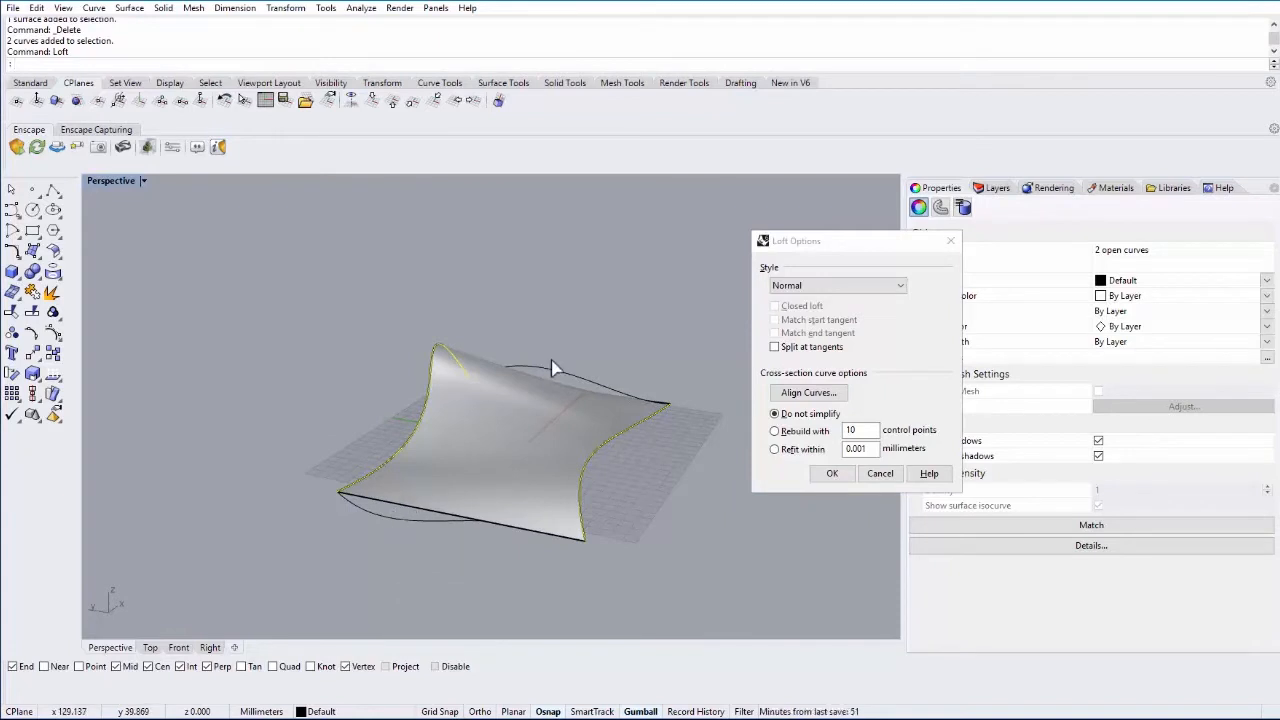
Loft two opposite boundary curves with Normal style, confirming the Loft Options
left_click_drag(556, 368, 524, 476)
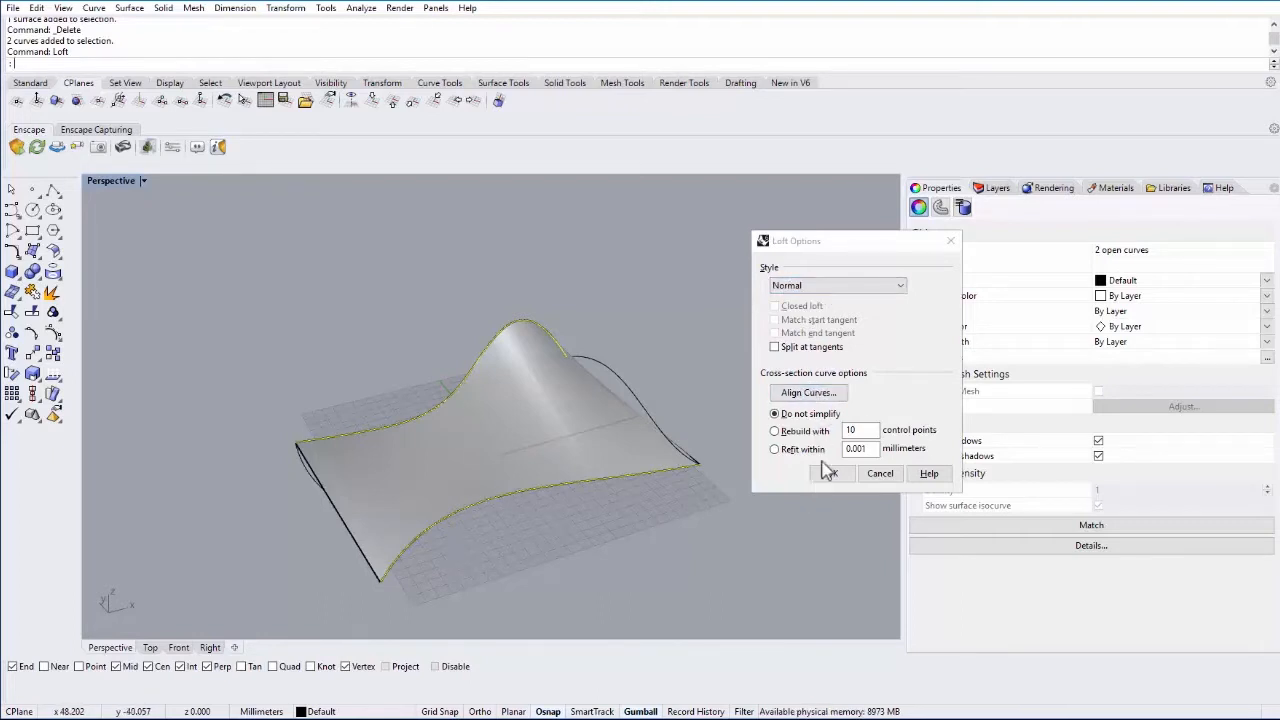
left_click(830, 472)
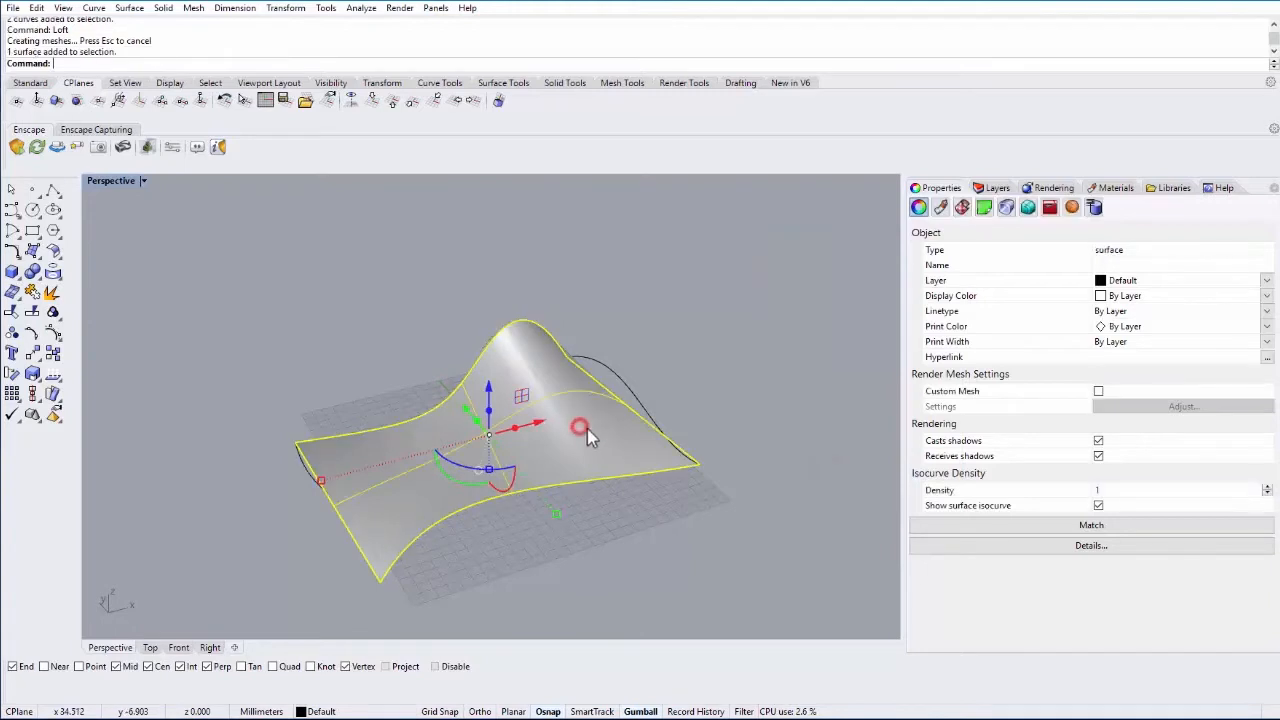
Delete the lofted surface, leaving only the boundary curves
key("Delete")
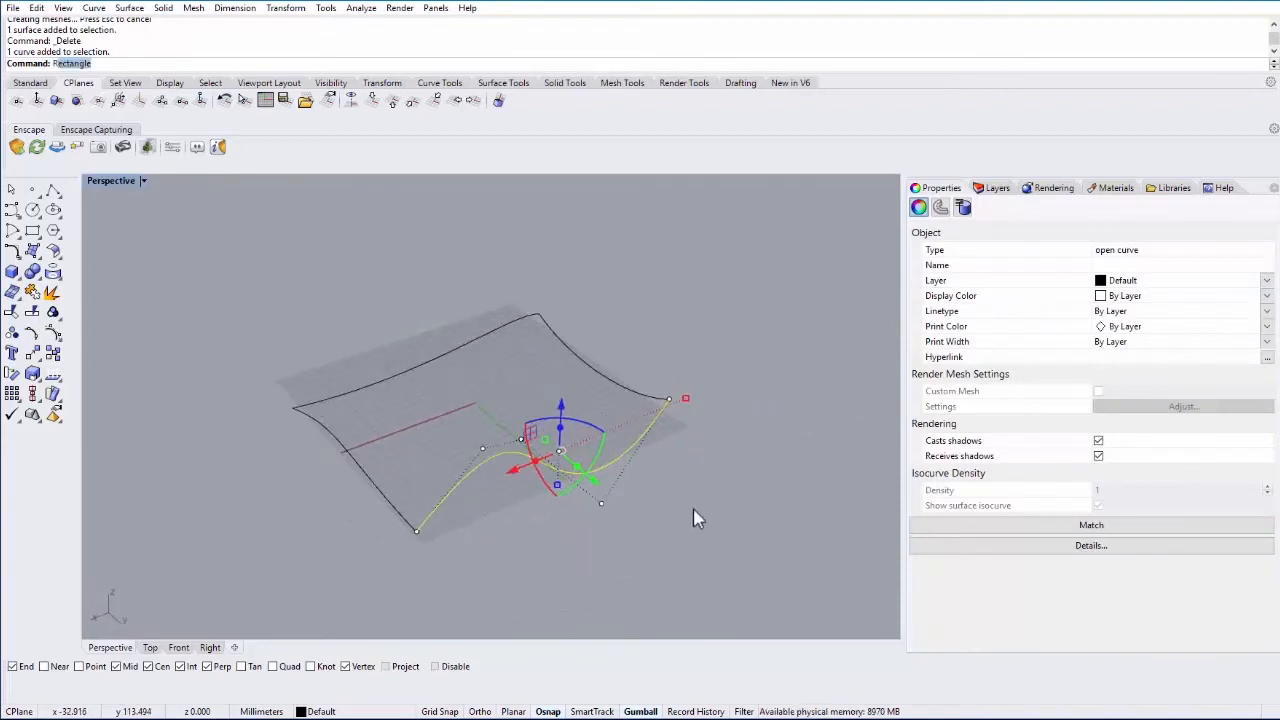
Revolve the front boundary curve 360 degrees around the picked axis, then delete the result
type("Revolve")
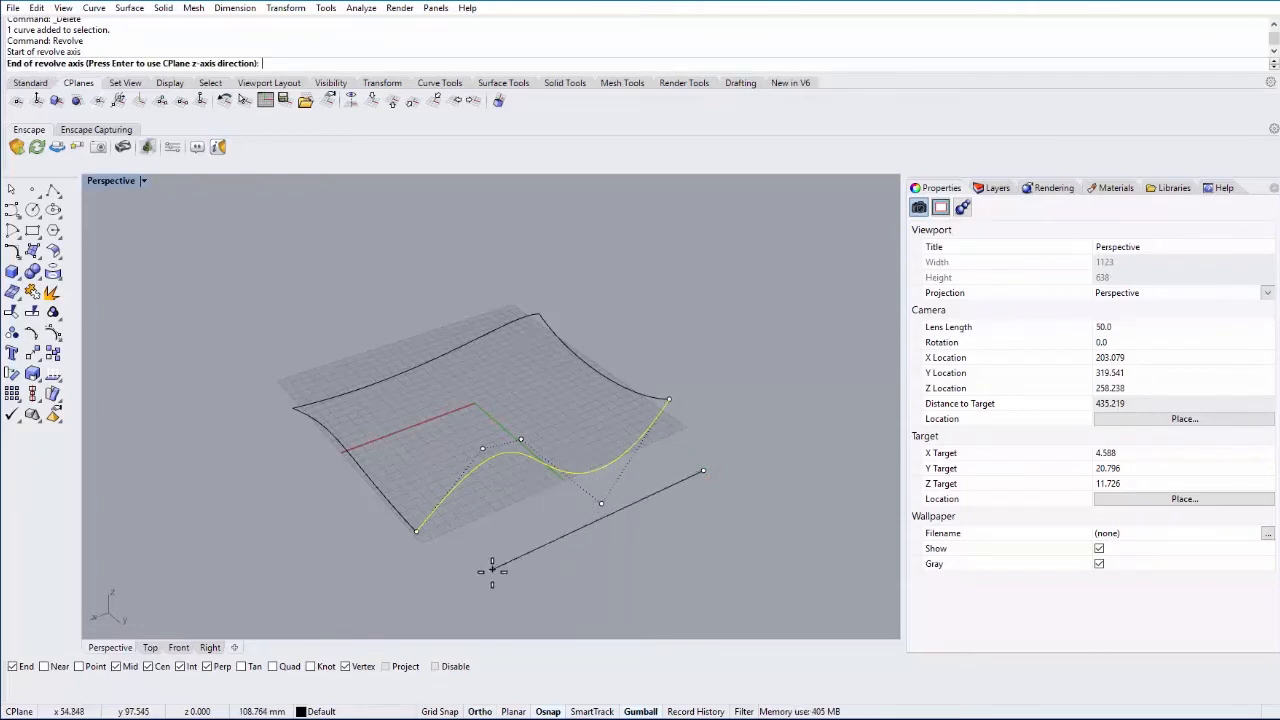
mouse_move(480, 570)
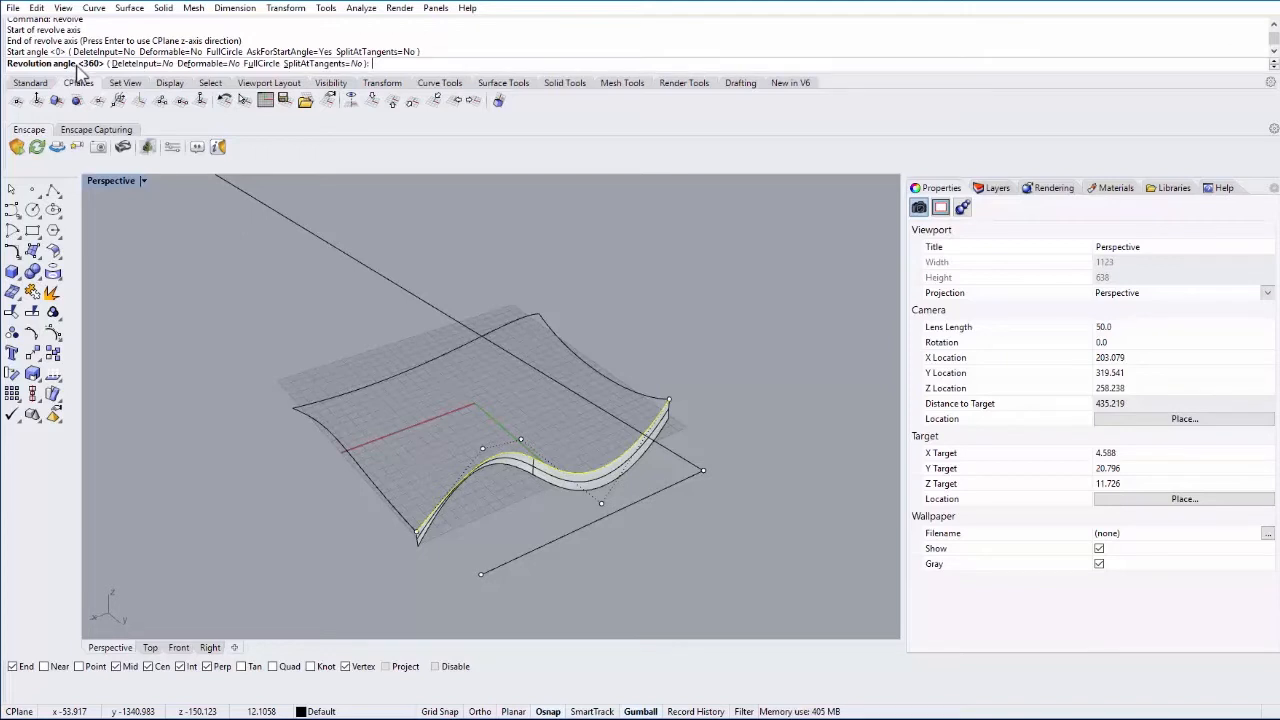
key("Enter")
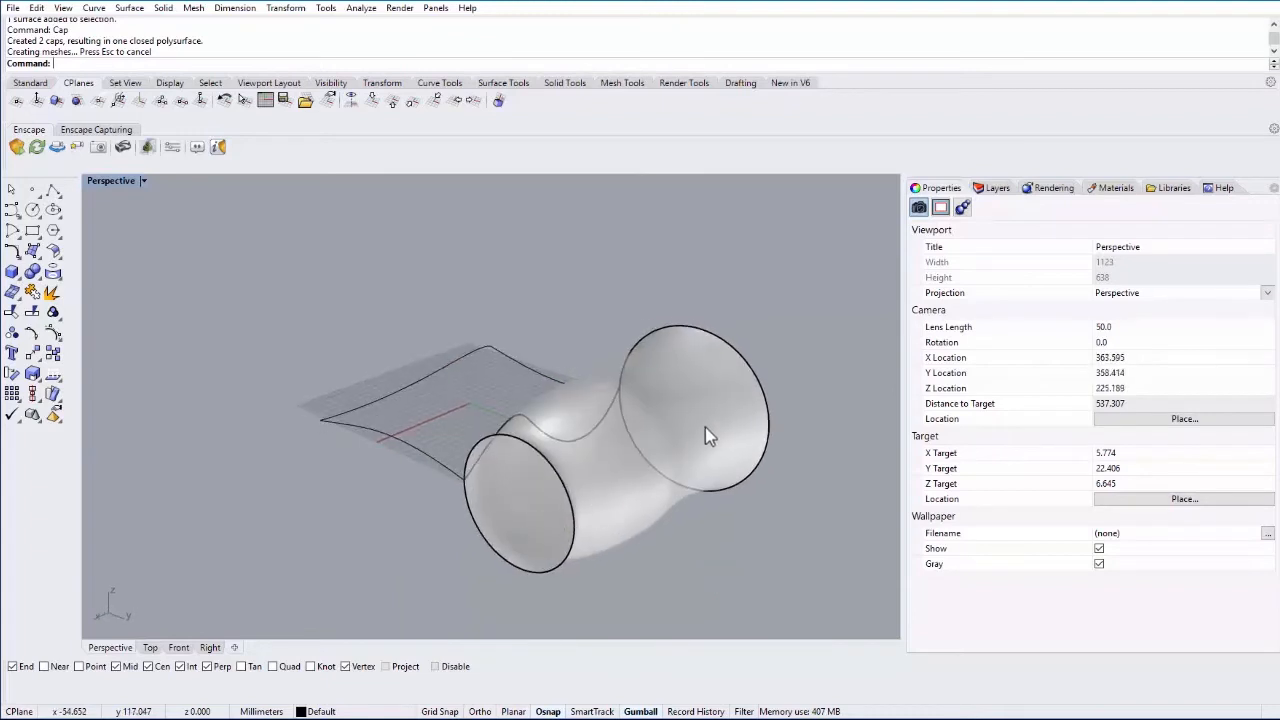
key("Delete")
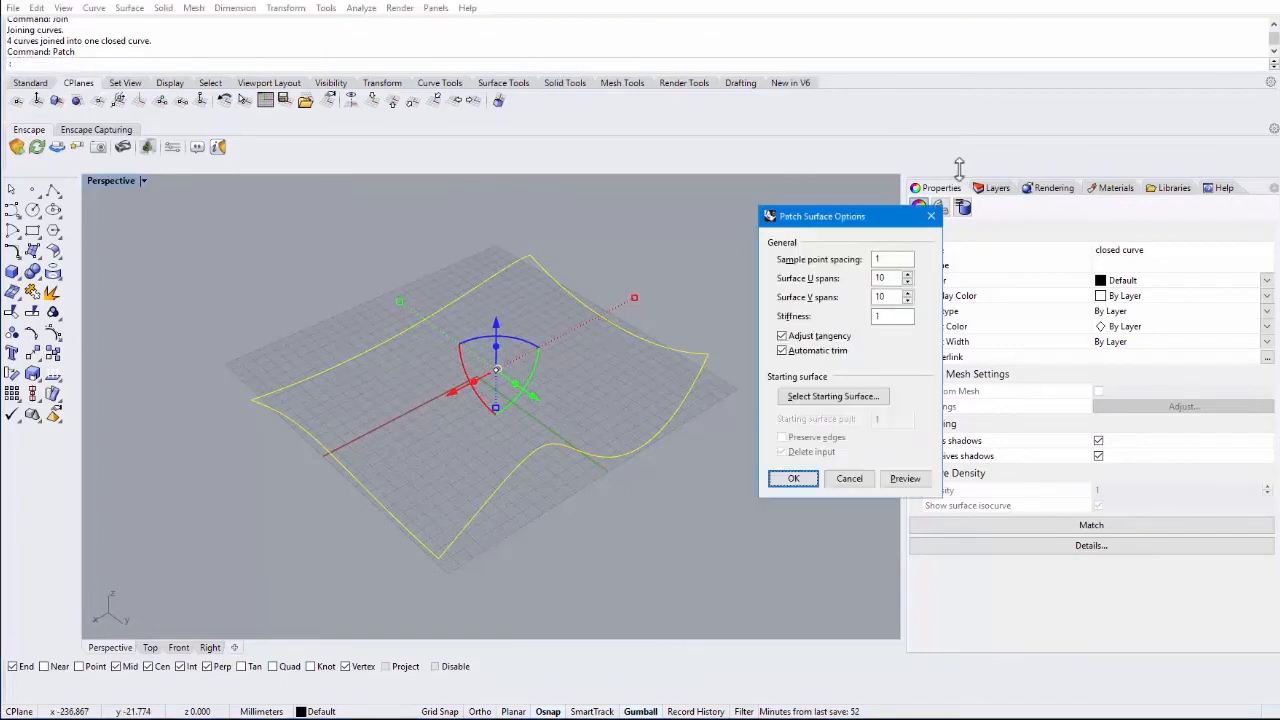
mouse_move(392, 432)
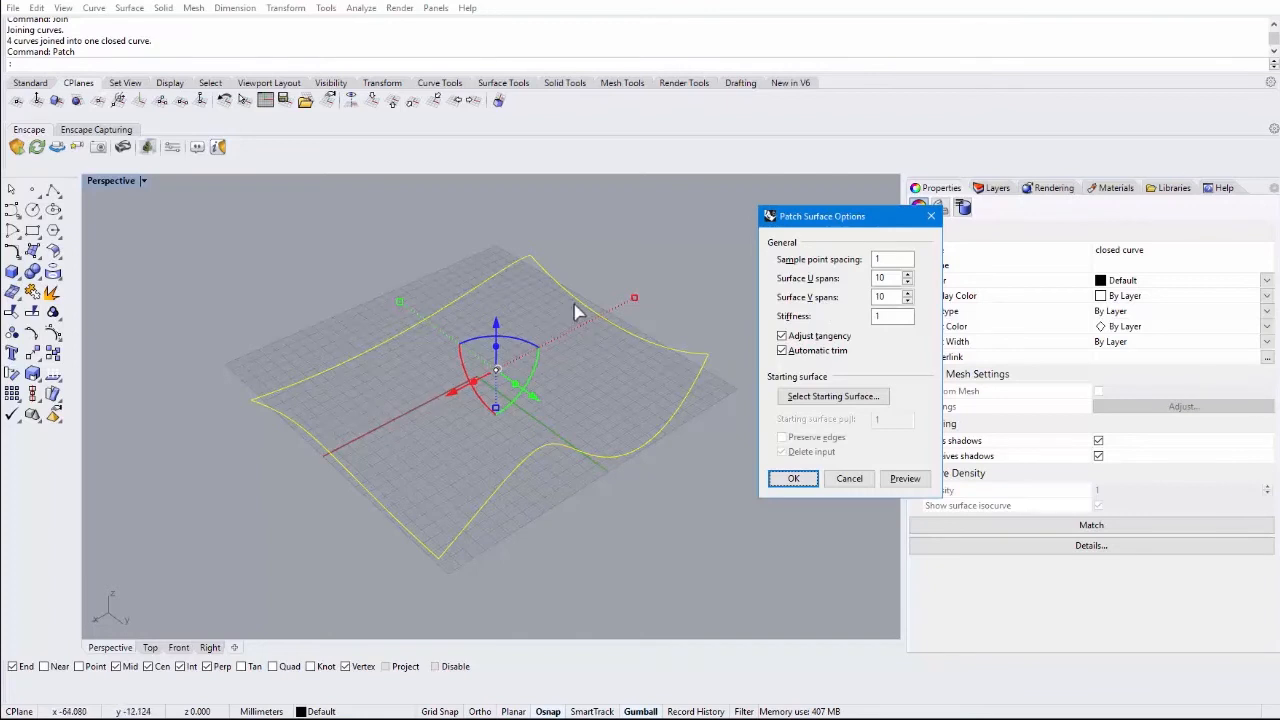
mouse_move(610, 322)
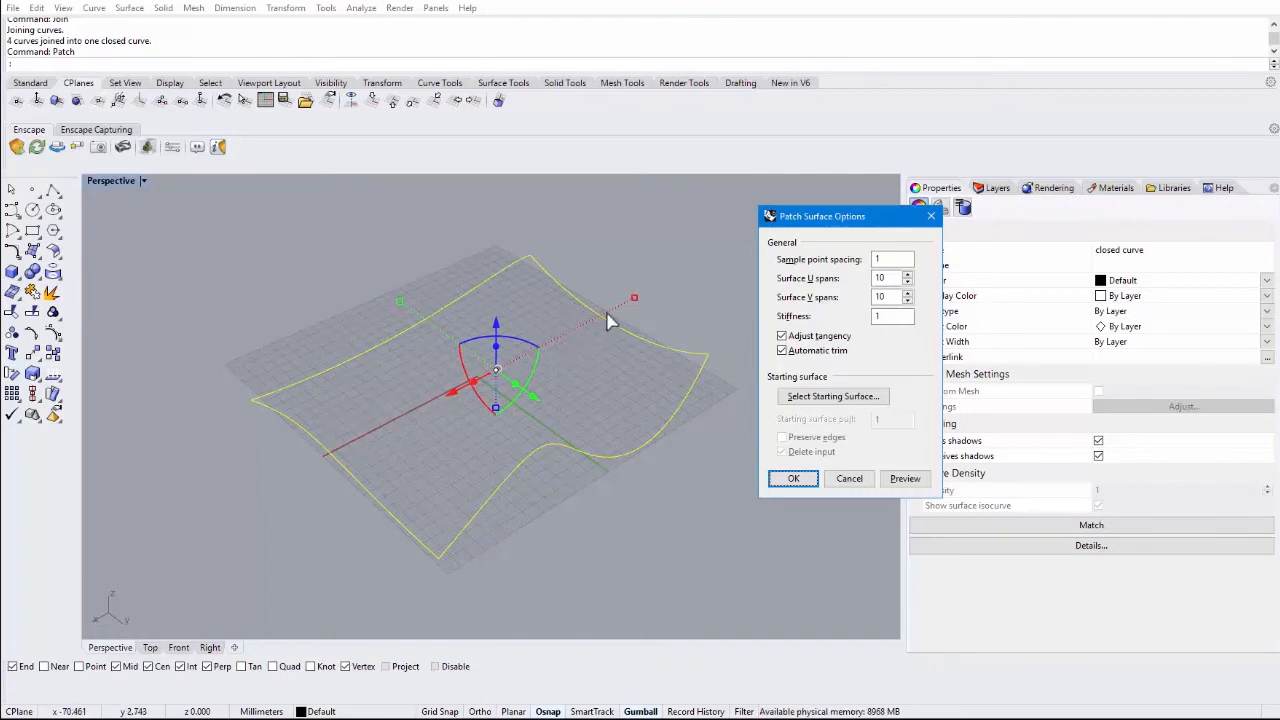
mouse_move(576, 444)
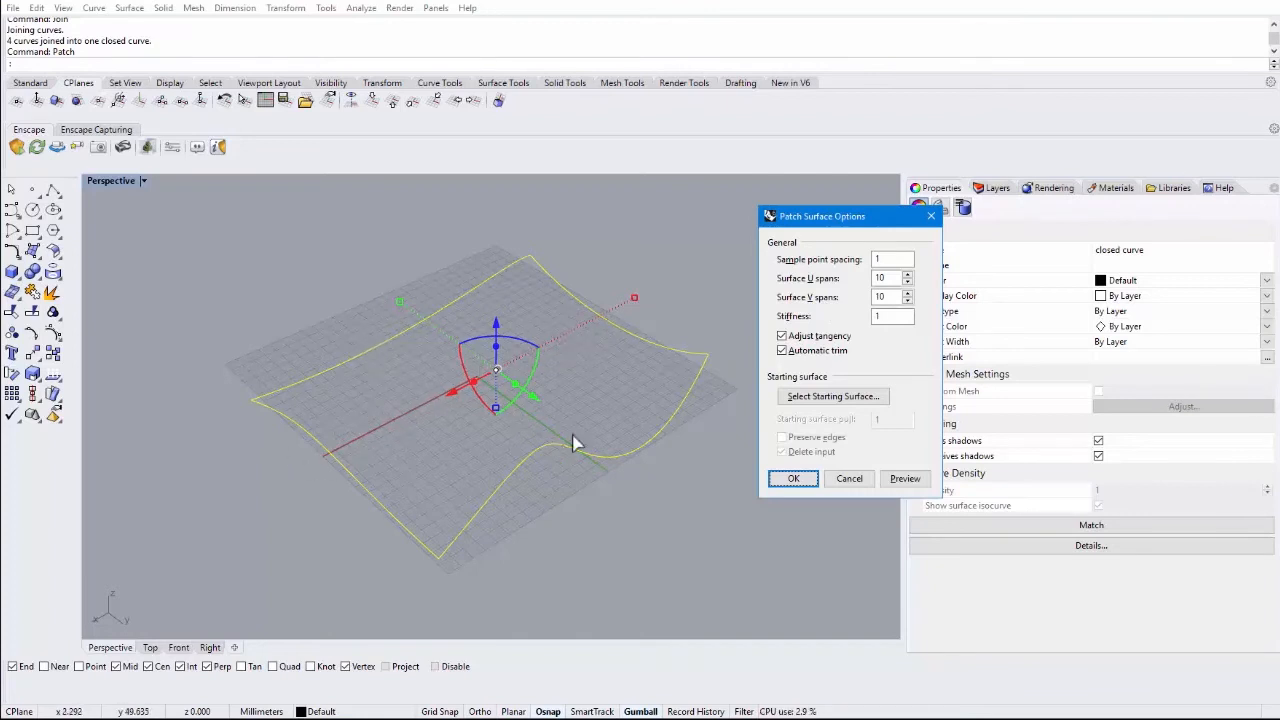
mouse_move(388, 360)
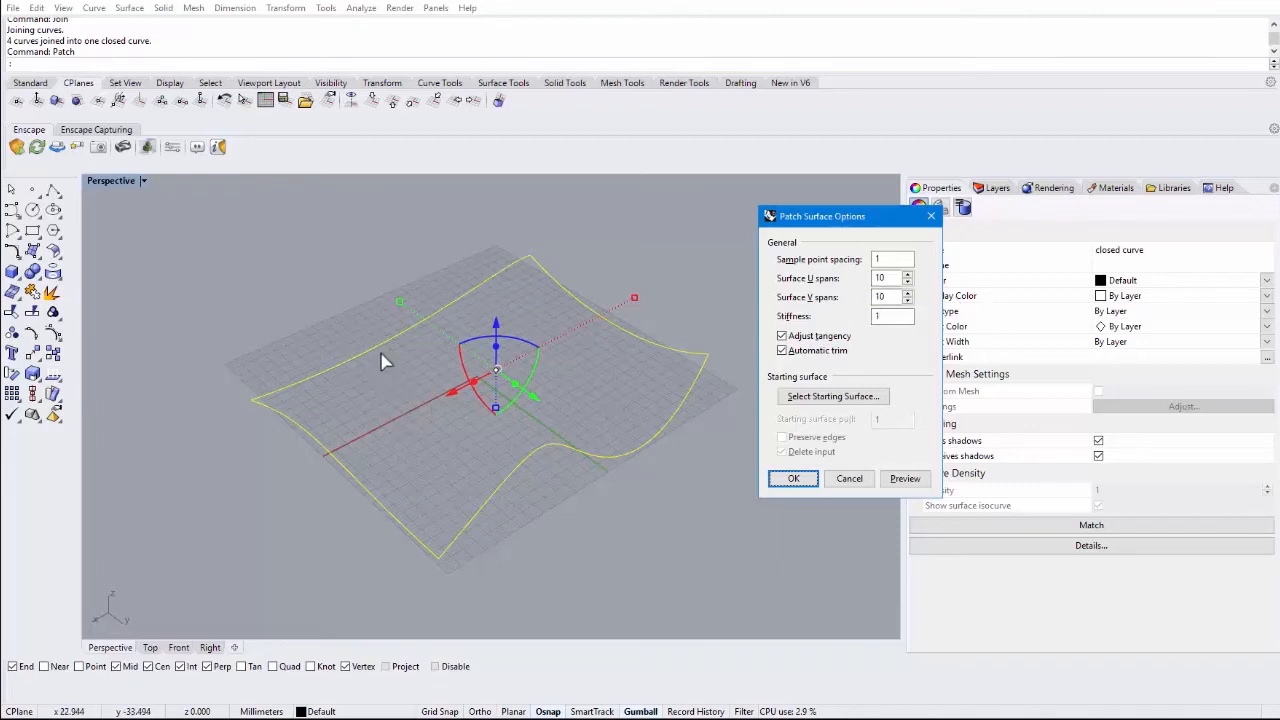
mouse_move(484, 474)
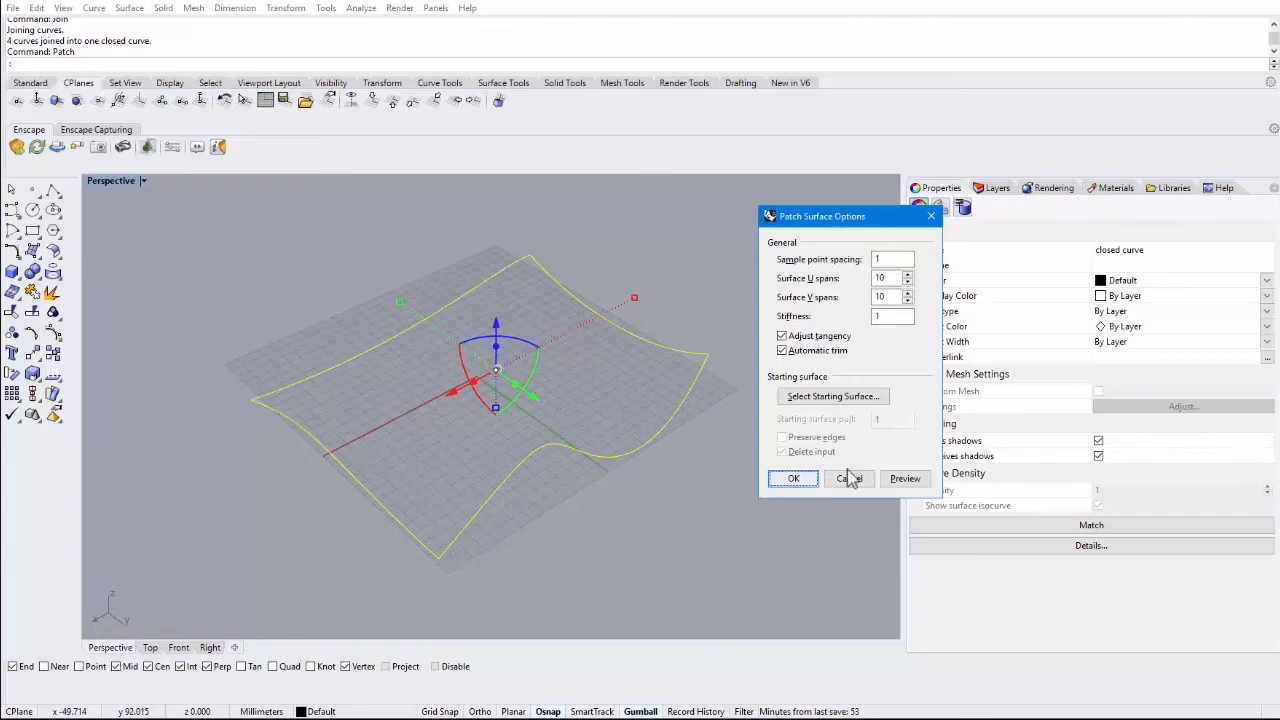
Preview the patch, raise U and V spans to 20, and build the patch surface
left_click(904, 478)
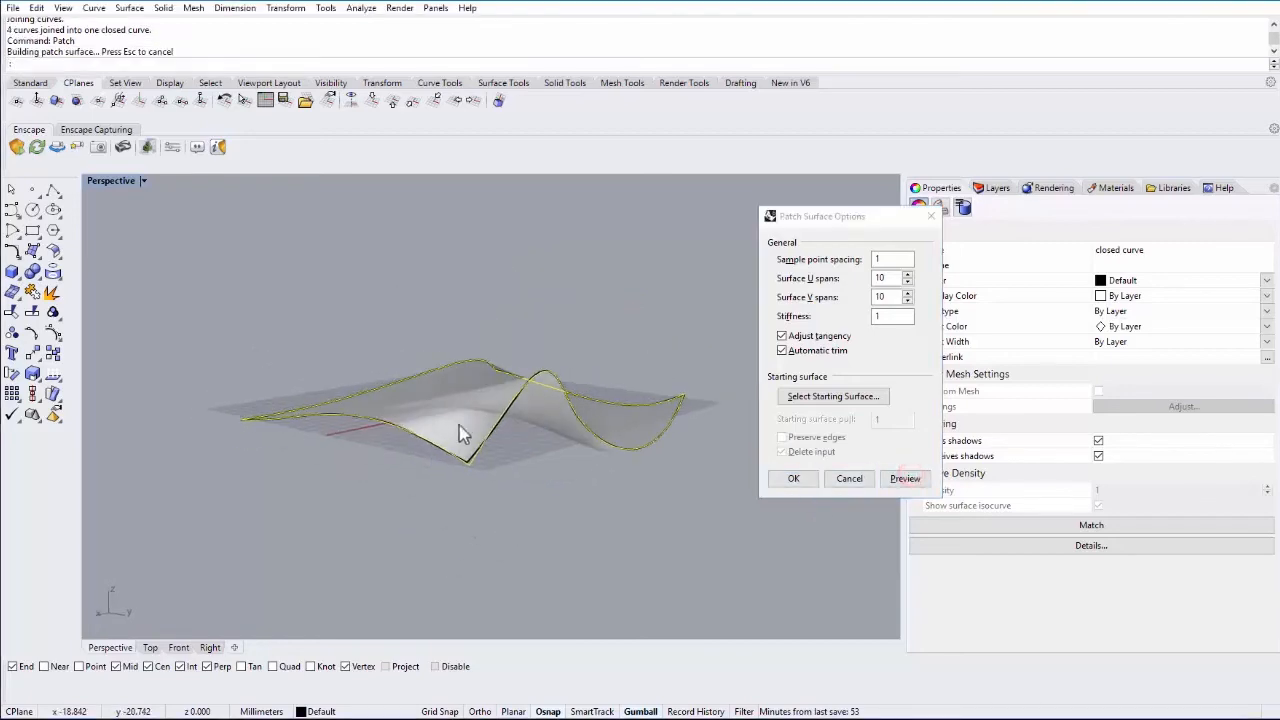
left_click_drag(464, 436, 480, 486)
type("20")
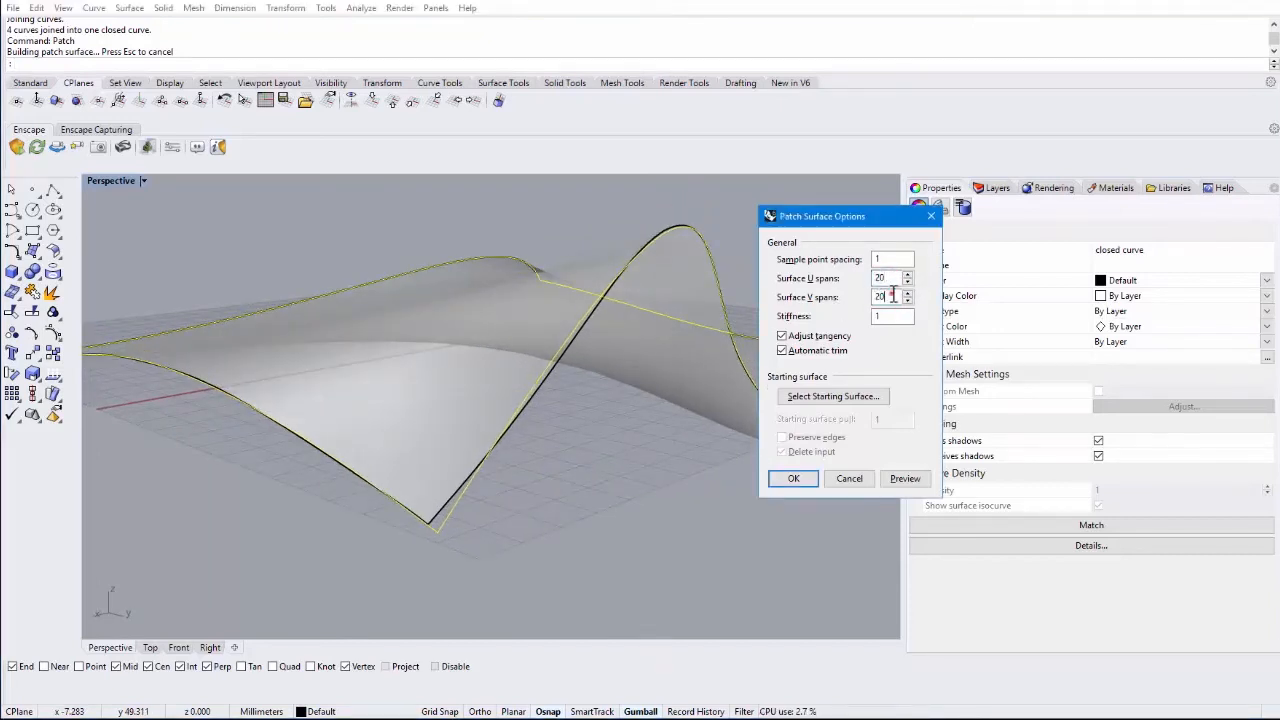
left_click(904, 478)
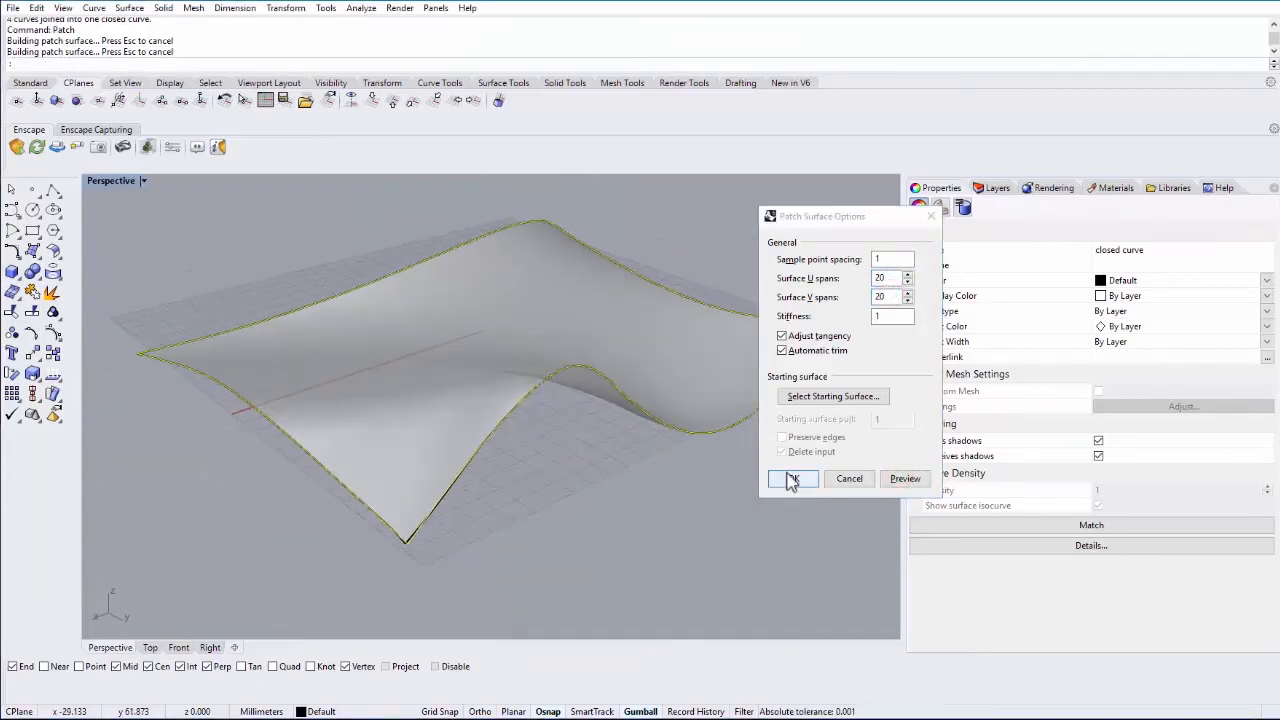
left_click(792, 478)
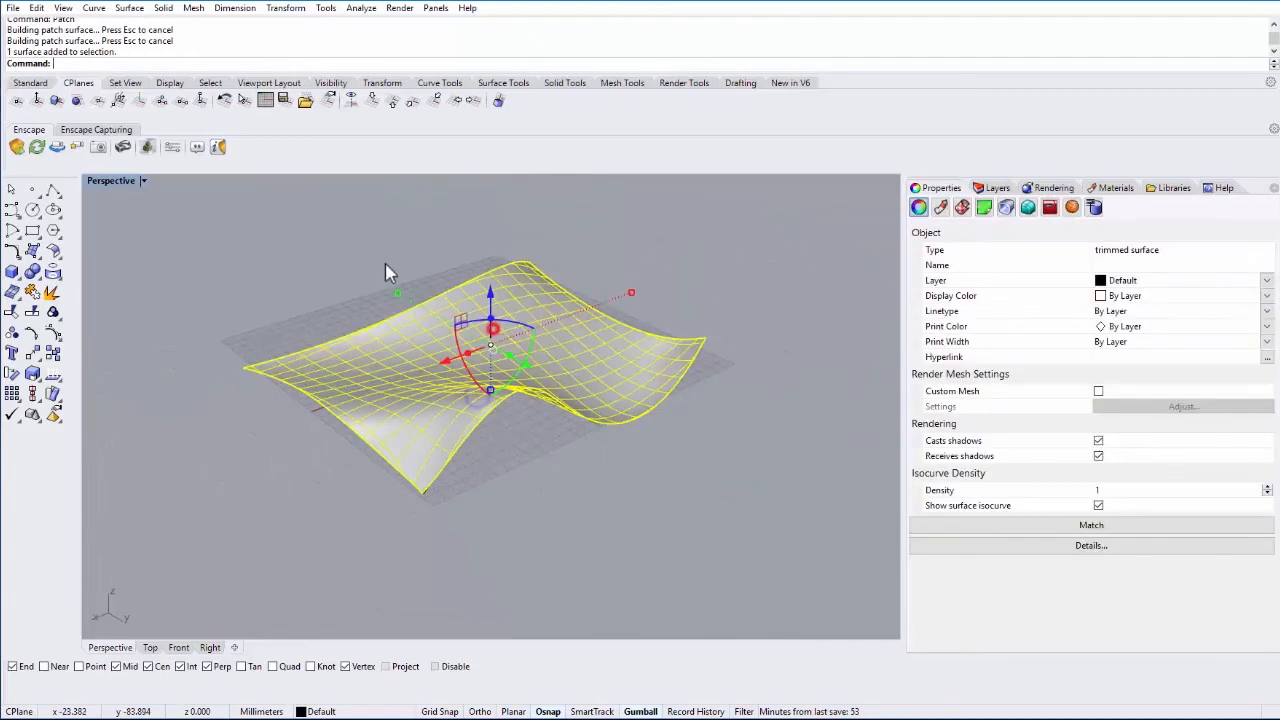
Create a Corner Points surface with four picked corners and grab an edge to move it aside
left_click(128, 8)
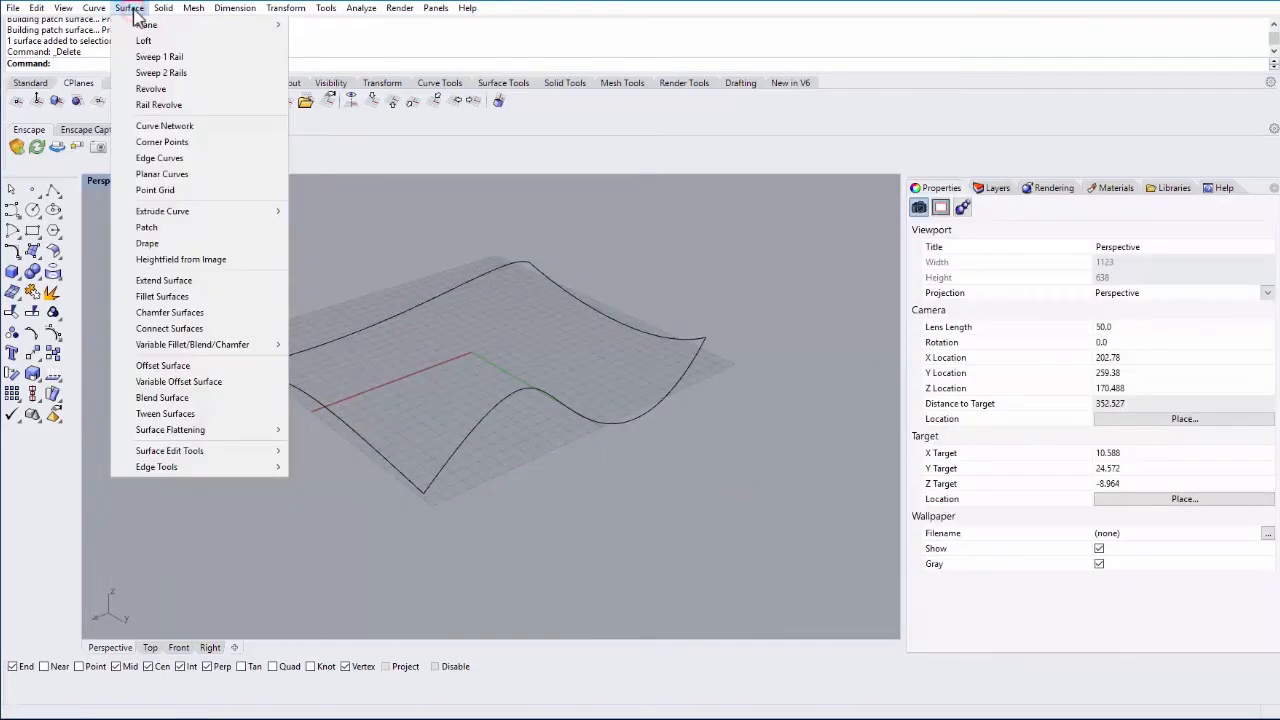
mouse_move(160, 158)
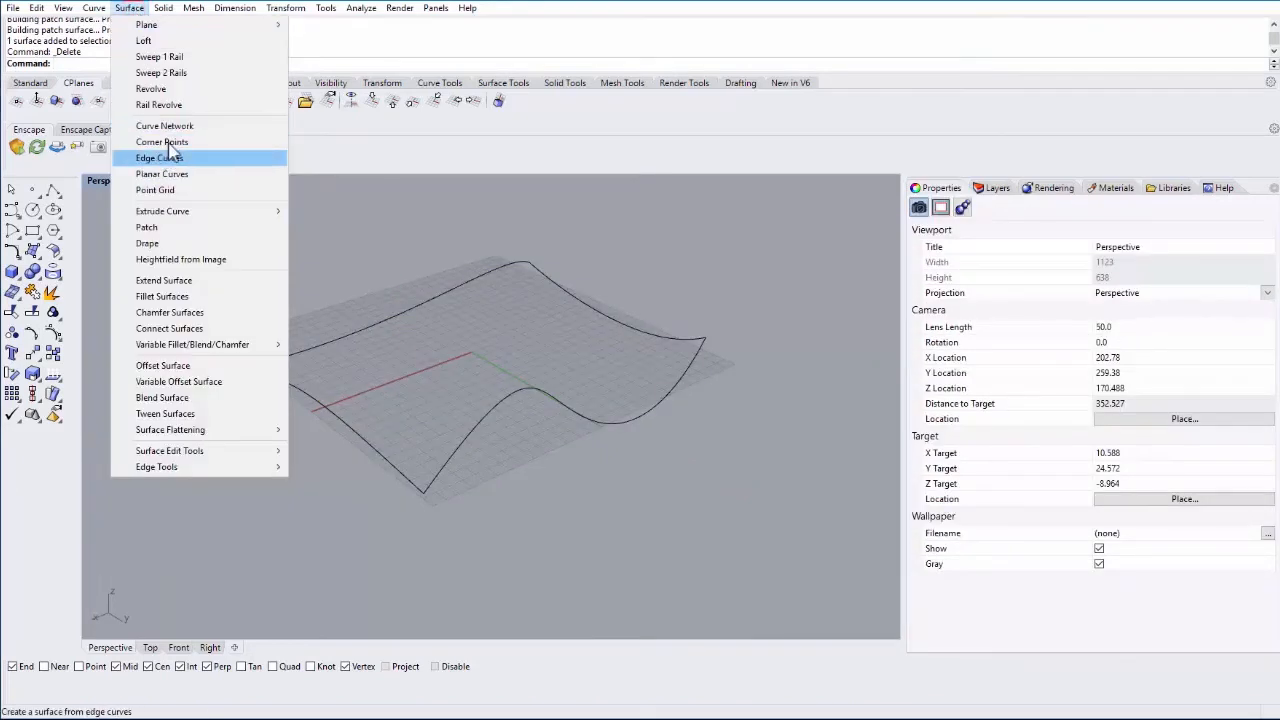
mouse_move(160, 142)
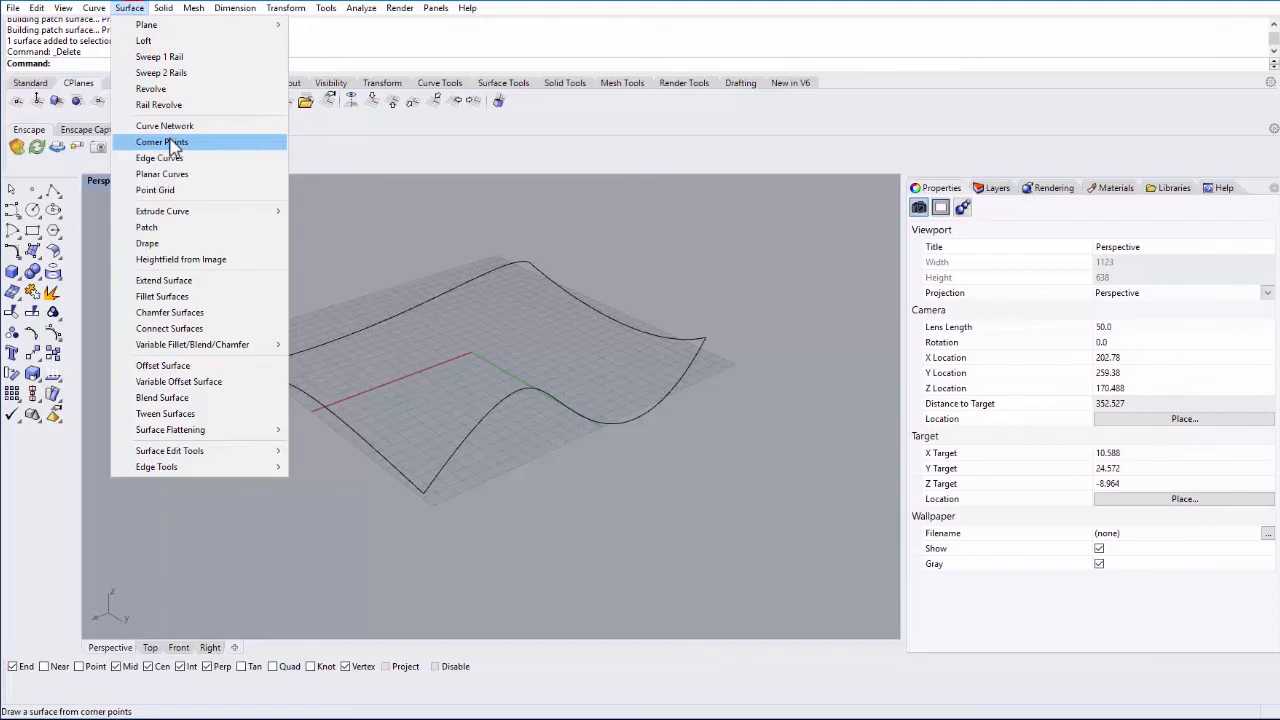
left_click(160, 140)
type("Move")
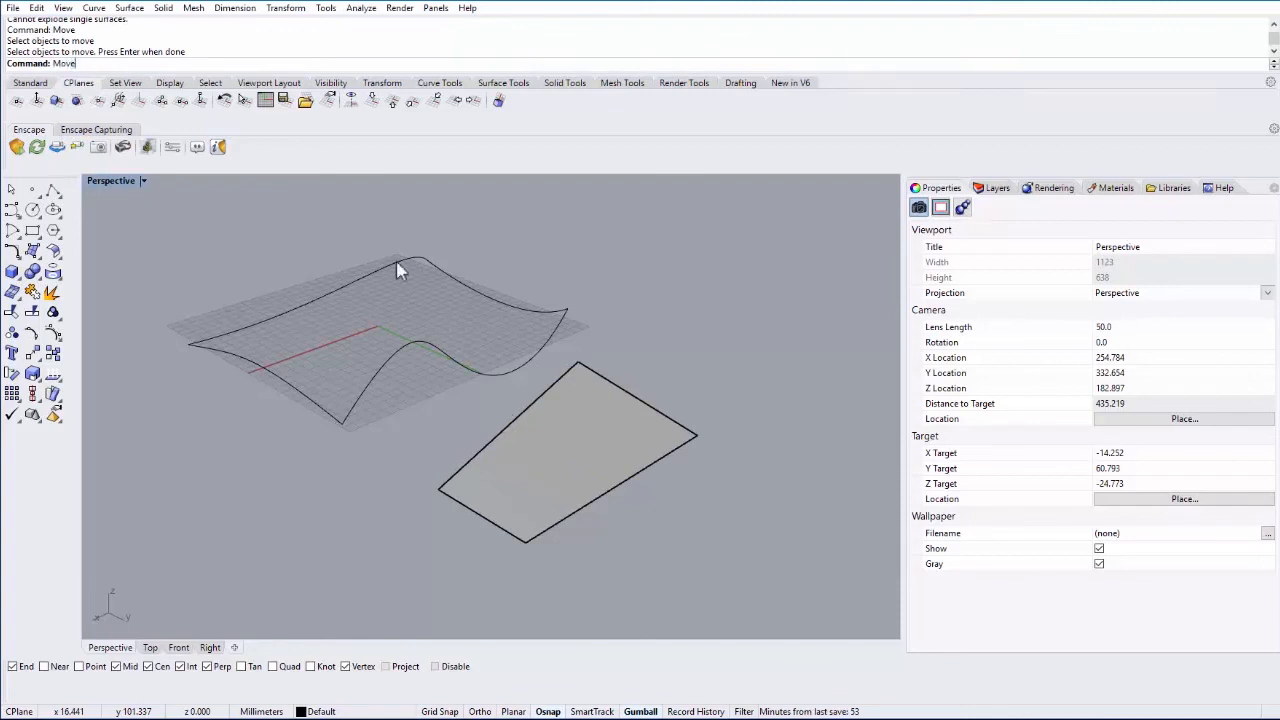
left_click(508, 424)
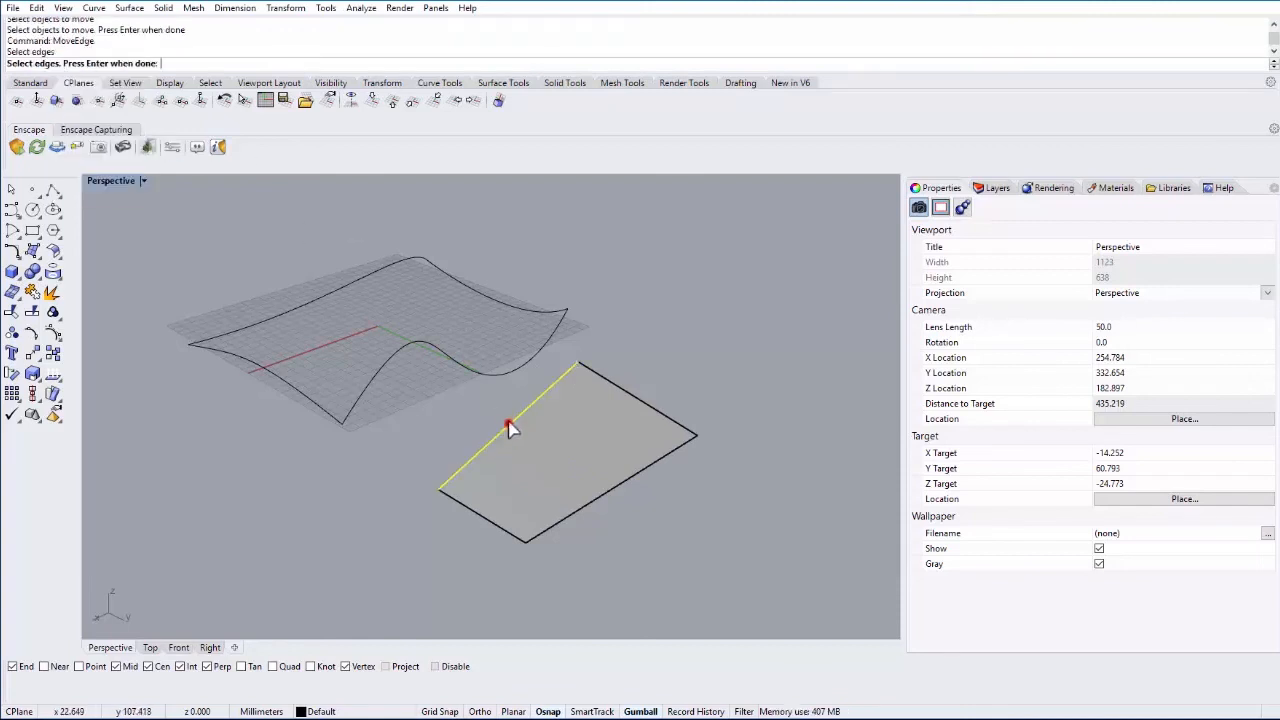